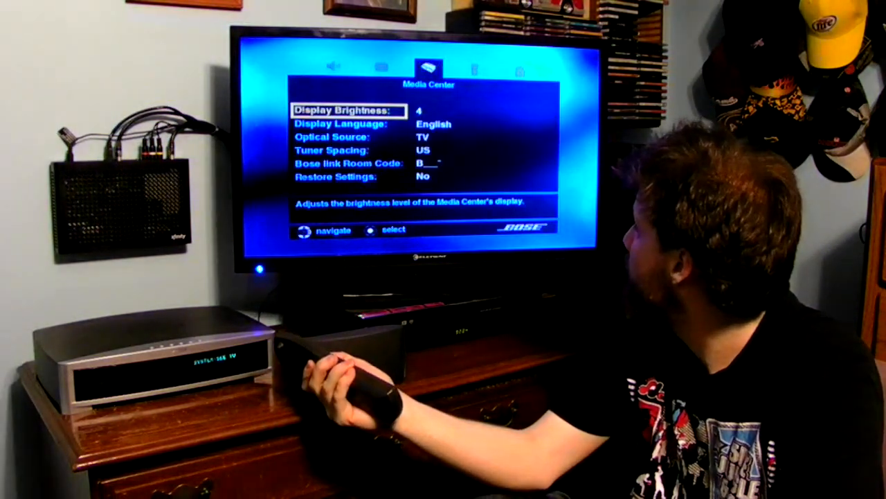
{"action": "key", "text": "Down"}
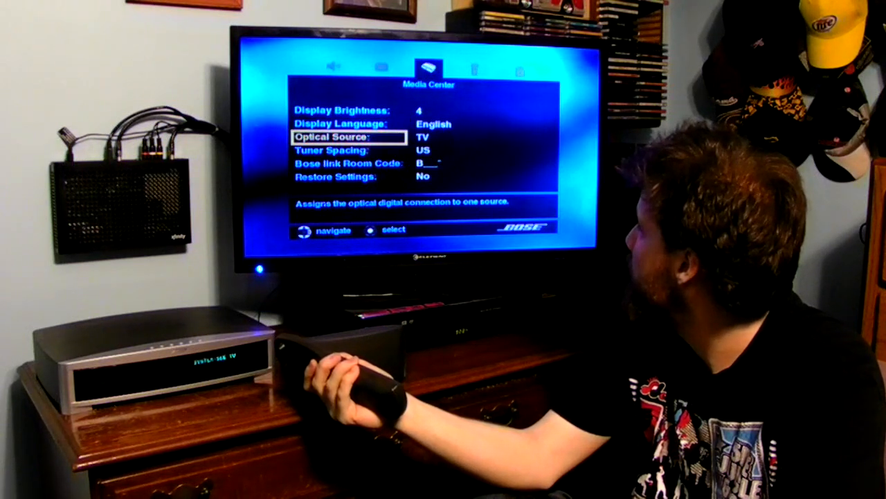
{"action": "key", "text": "Down"}
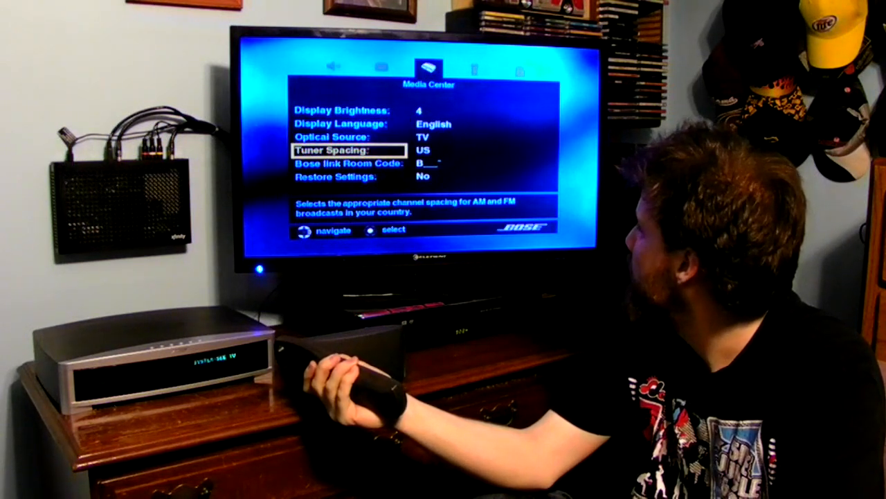
{"action": "key", "text": "Down"}
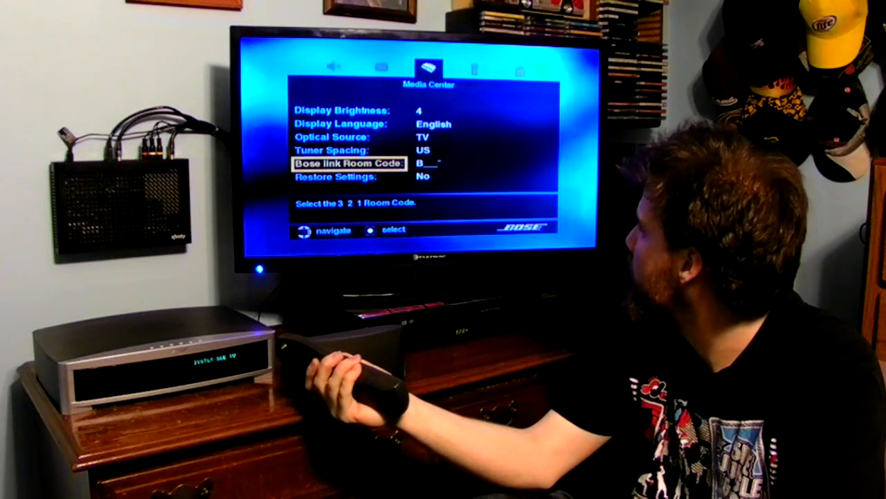
{"action": "key", "text": "Down"}
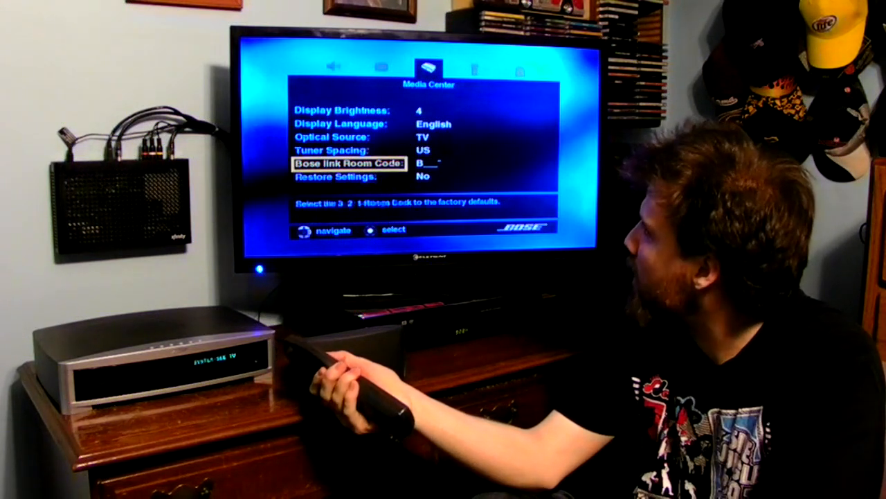
{"action": "key", "text": "up"}
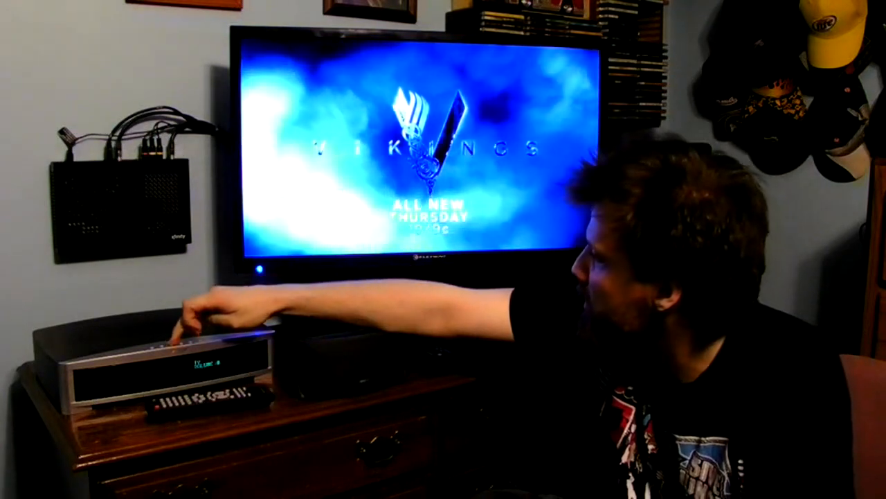
{"action": "left_click", "coordinate": [178, 344]}
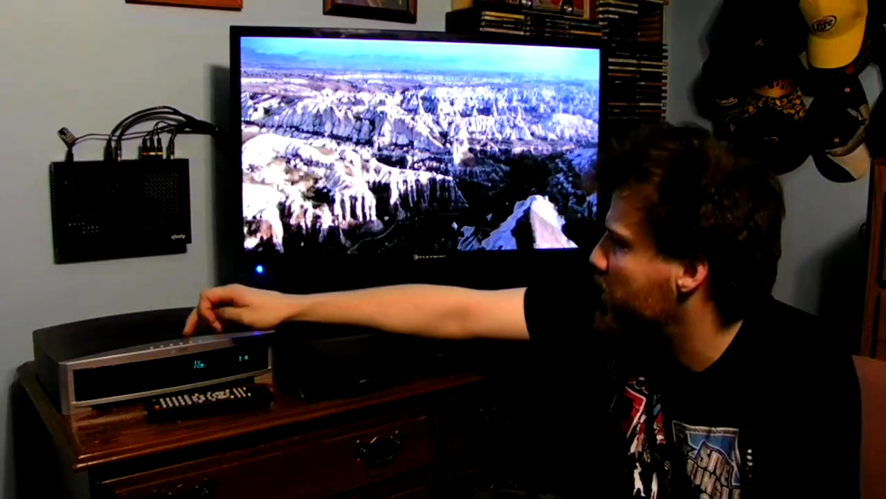
{"action": "left_click", "coordinate": [187, 339]}
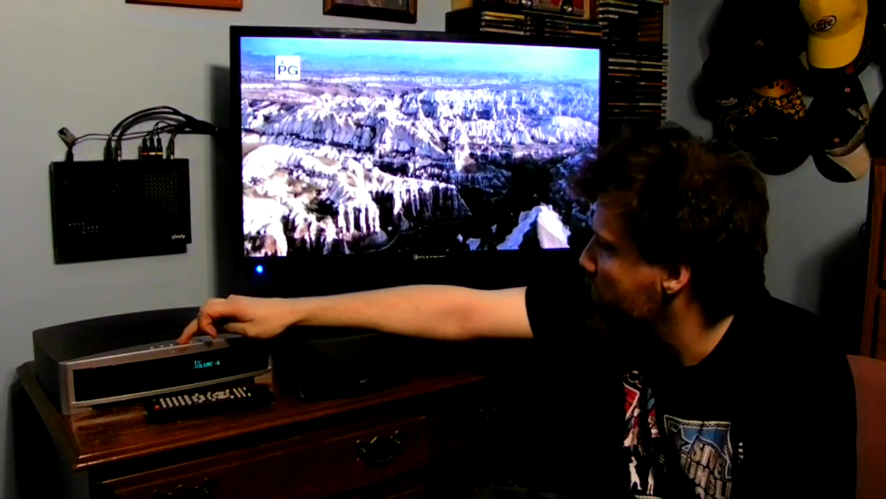